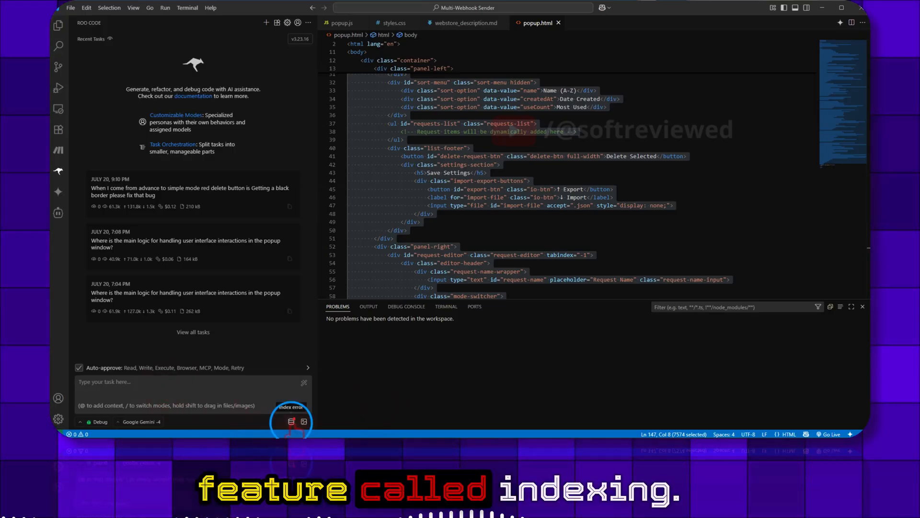
- Choose Gemini as the embedder provider in Roo Code's codebase indexing setup
click(291, 422)
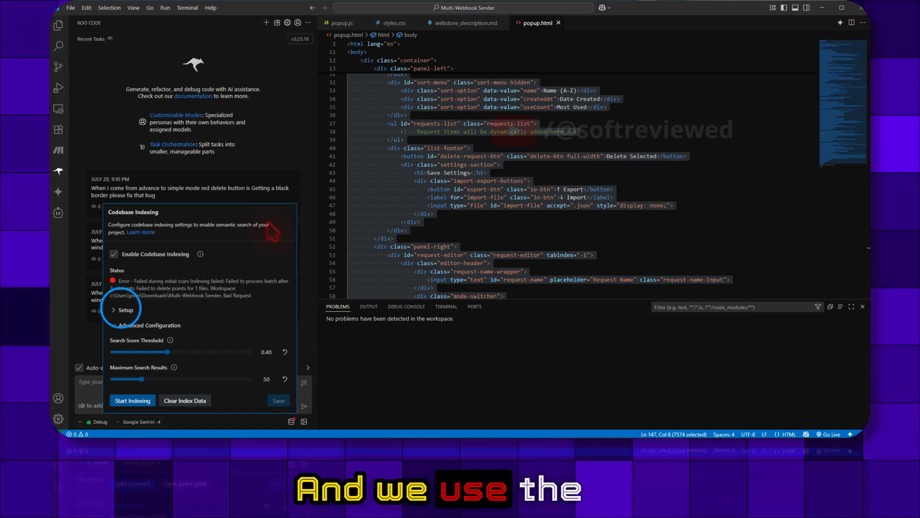
click(197, 225)
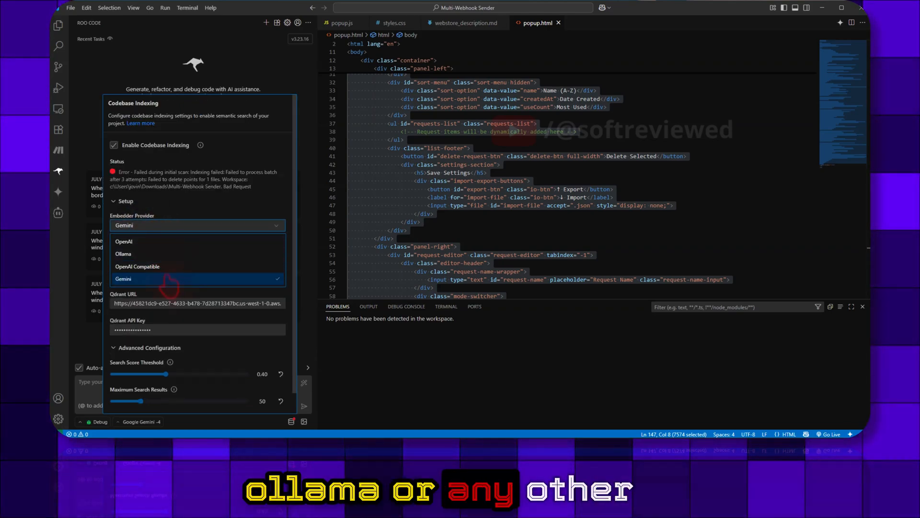
click(123, 278)
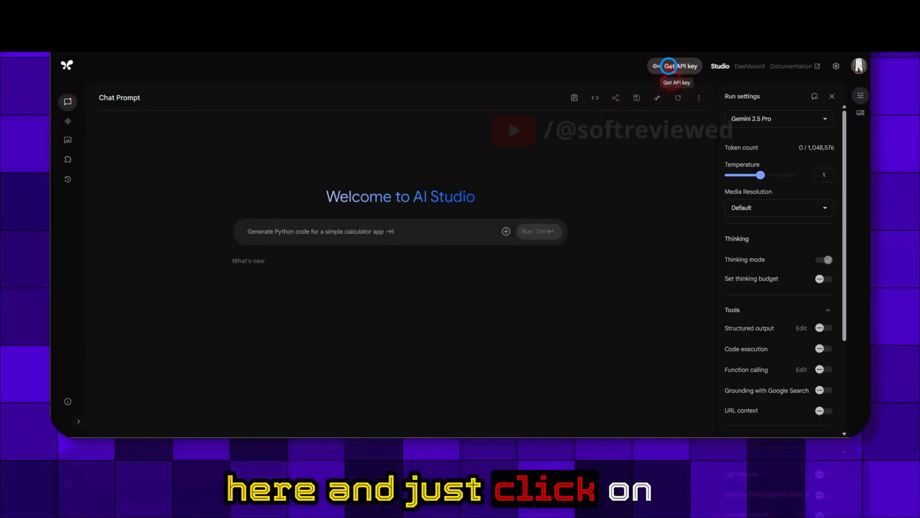
- Go to Get API key in Google AI Studio for the Gemini embedder
click(679, 66)
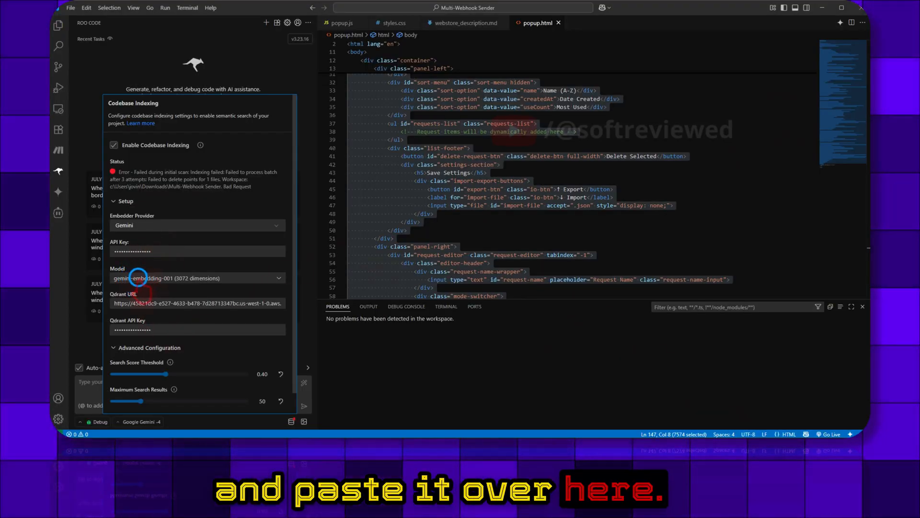
- Select gemini-embedding-001 as the indexing model
click(196, 278)
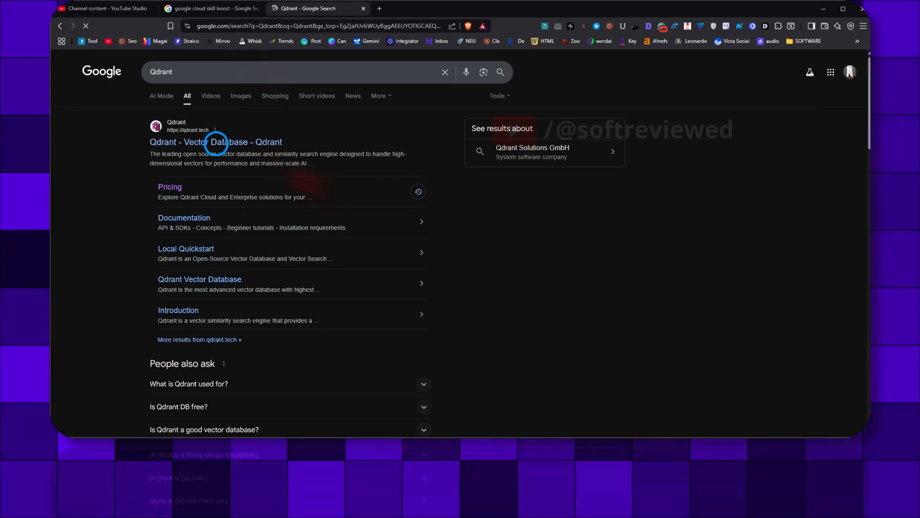
- Review Qdrant's pricing plans on qdrant.tech and log in to Qdrant Cloud
click(215, 142)
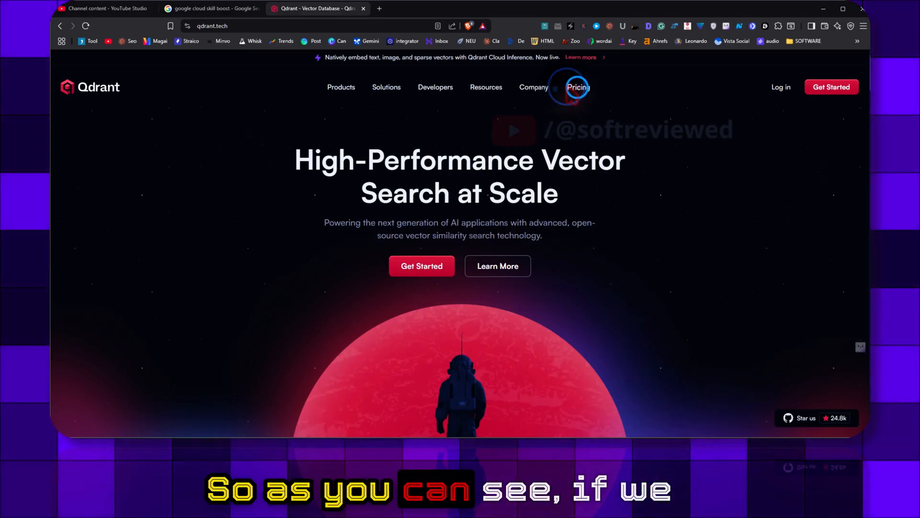
click(577, 87)
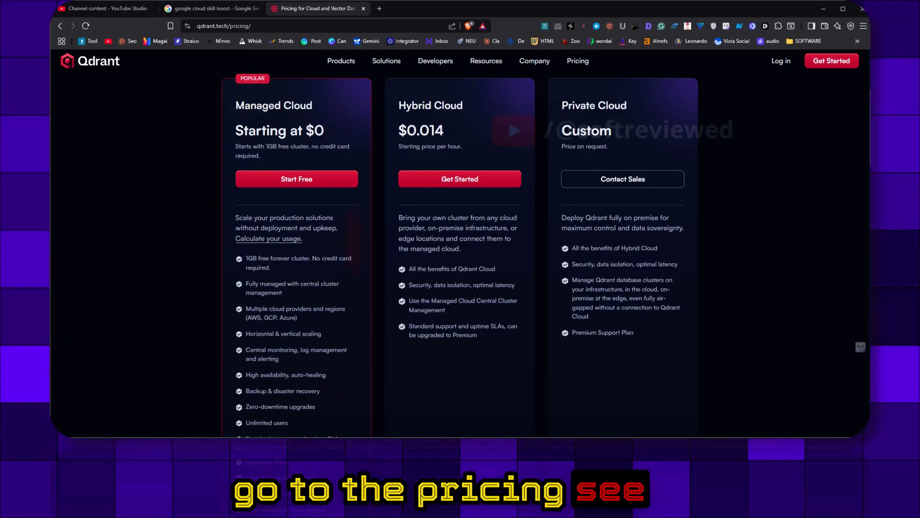
scroll(down, 3)
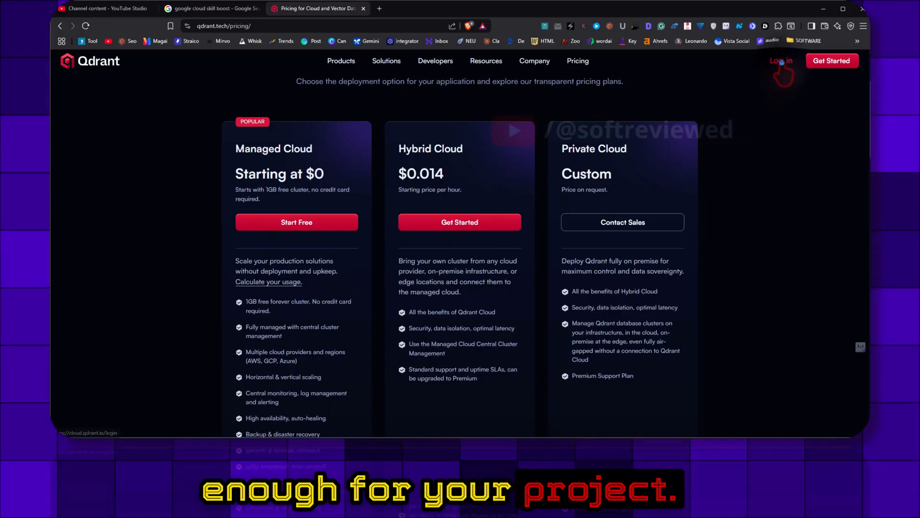
click(780, 60)
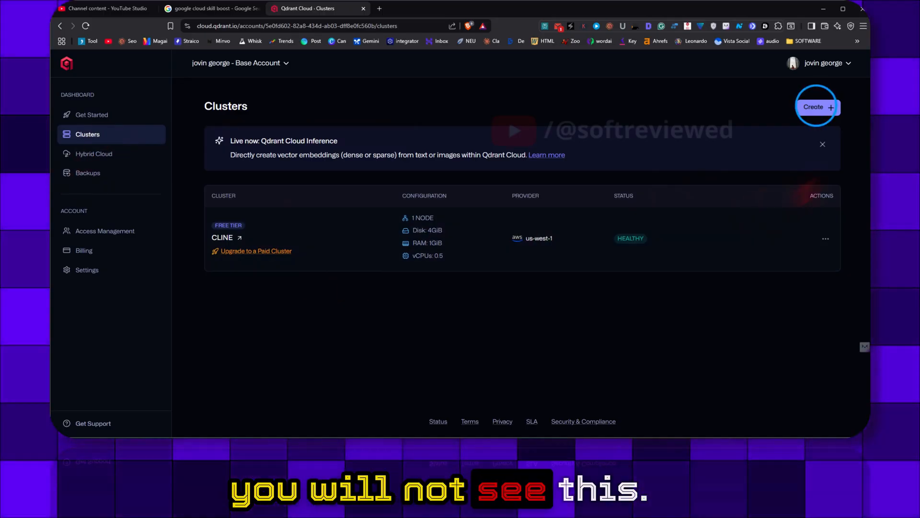
click(818, 107)
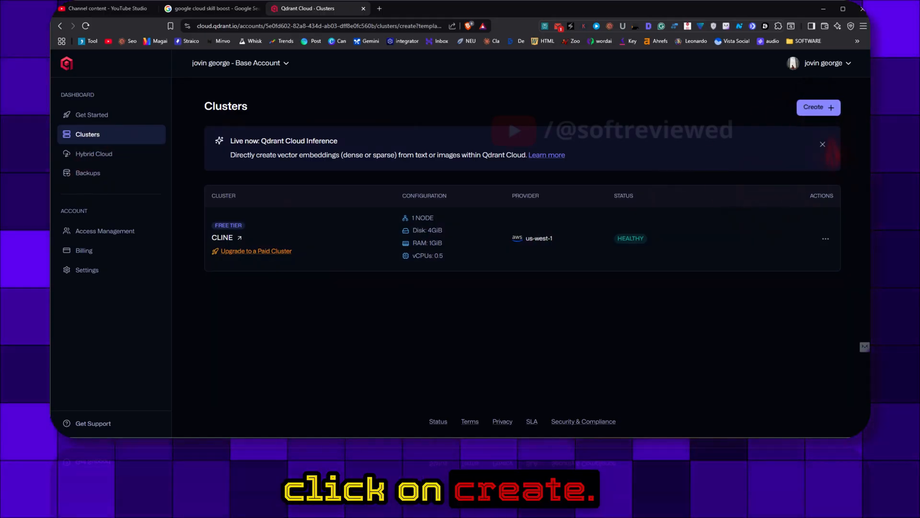
click(817, 107)
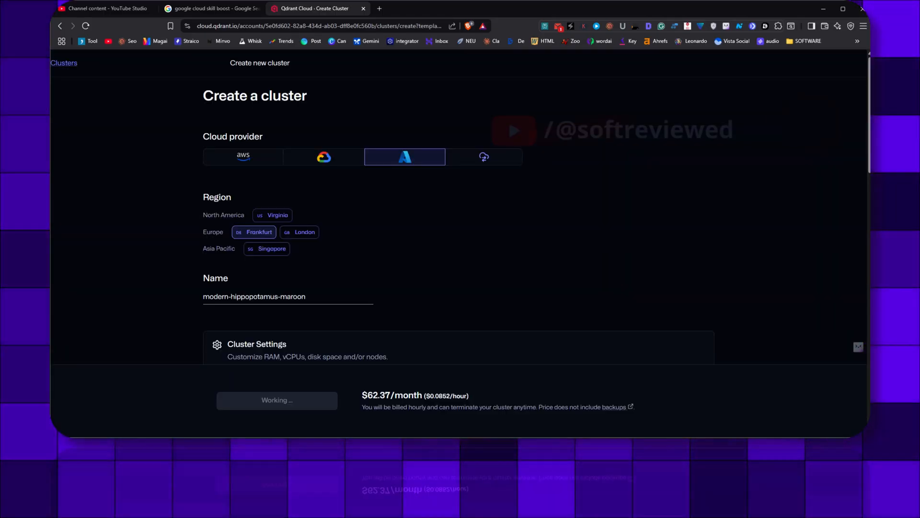
scroll(down, 3)
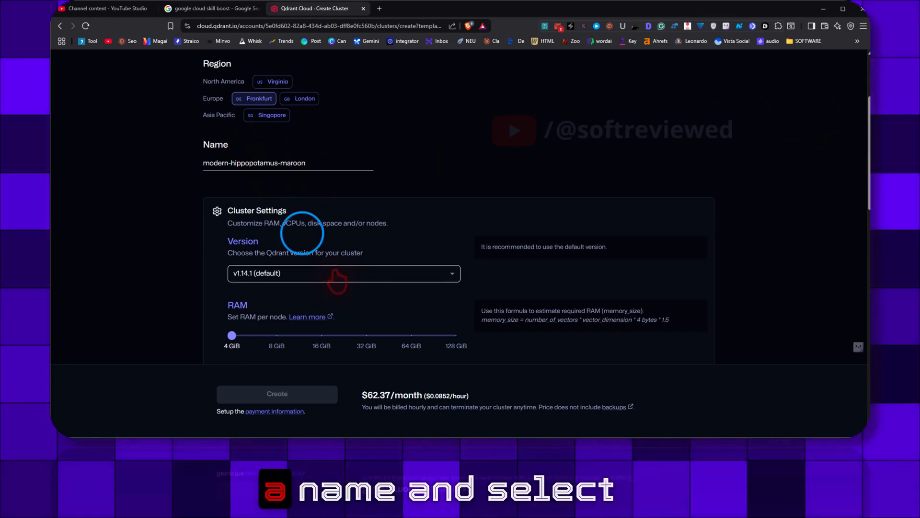
scroll(down, 3)
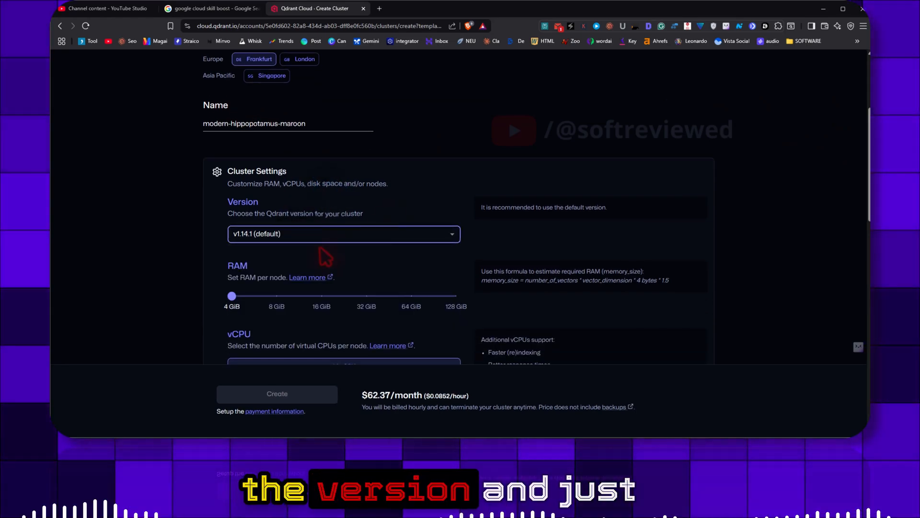
scroll(down, 3)
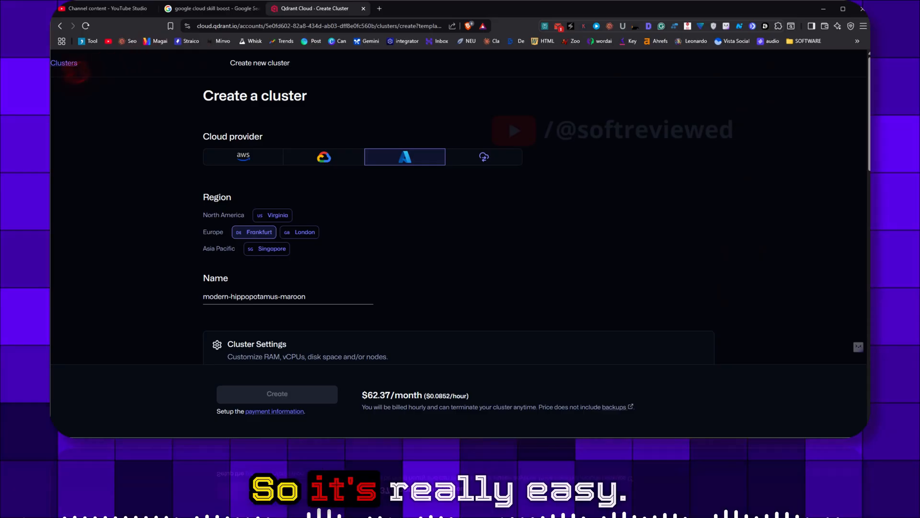
click(63, 63)
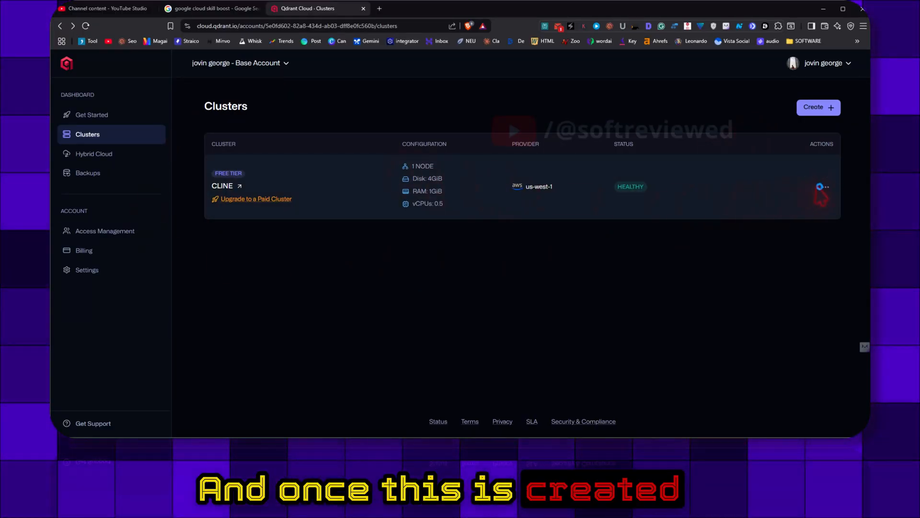
- Open the CLINE cluster's details from its row actions menu
click(824, 186)
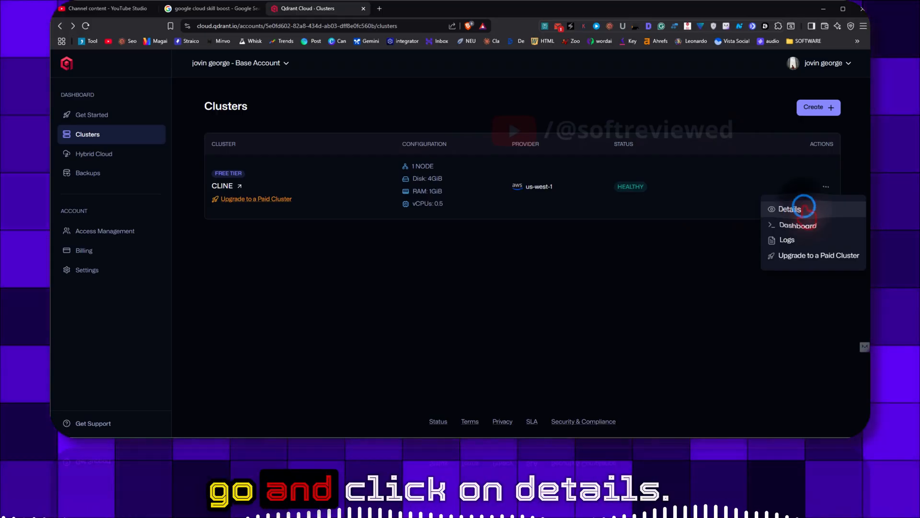
click(789, 209)
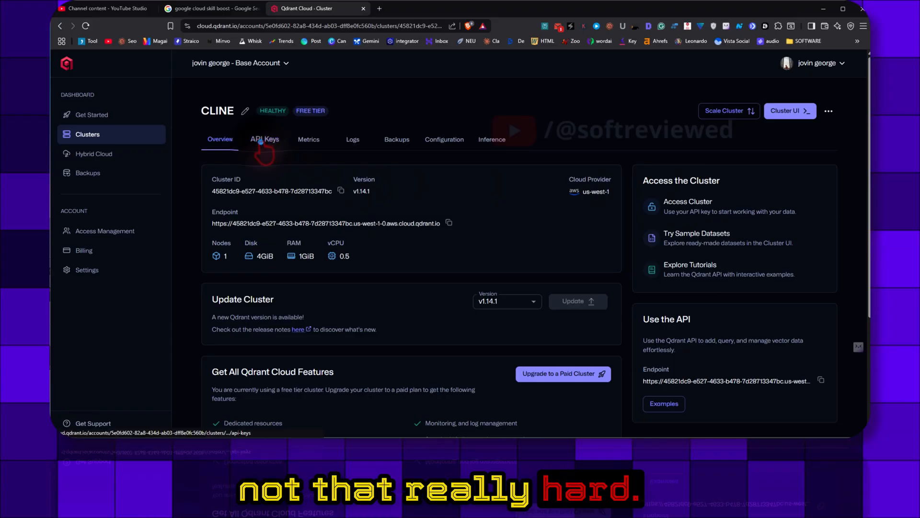
- View the cluster's API keys and the auto-generated key's details
click(264, 139)
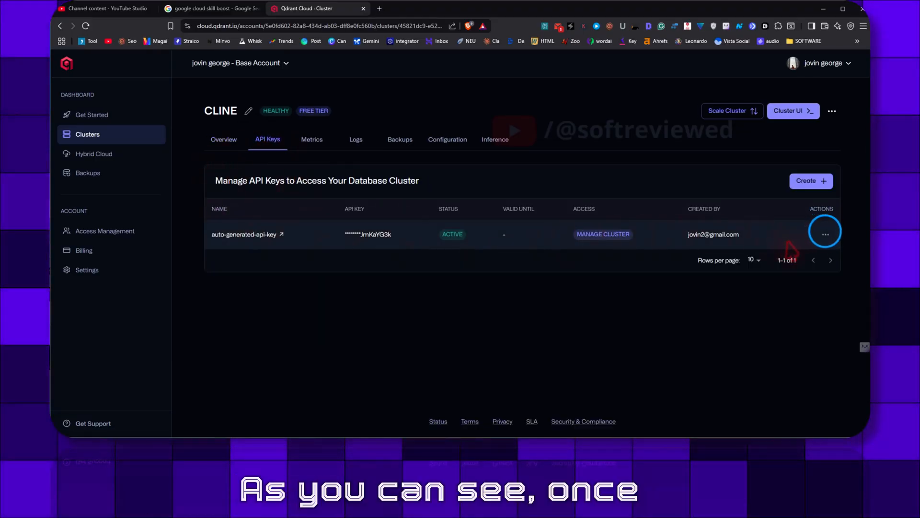
click(824, 234)
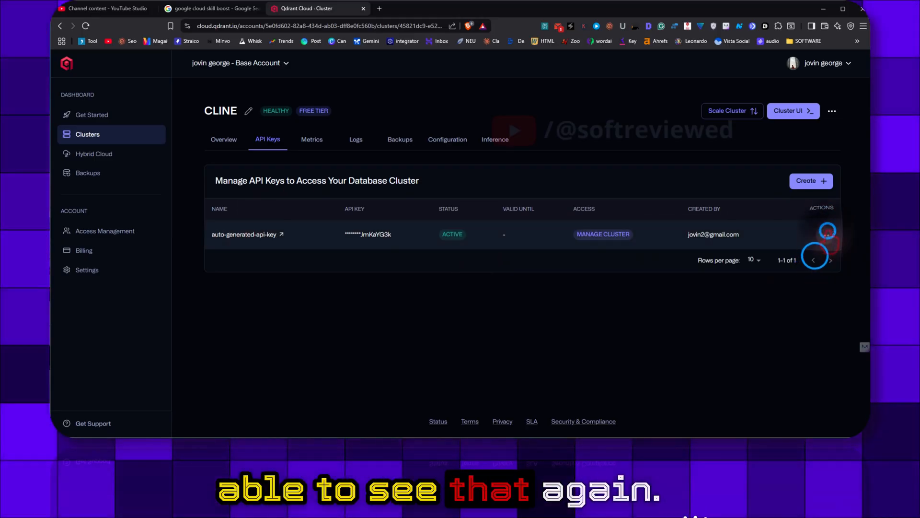
click(827, 234)
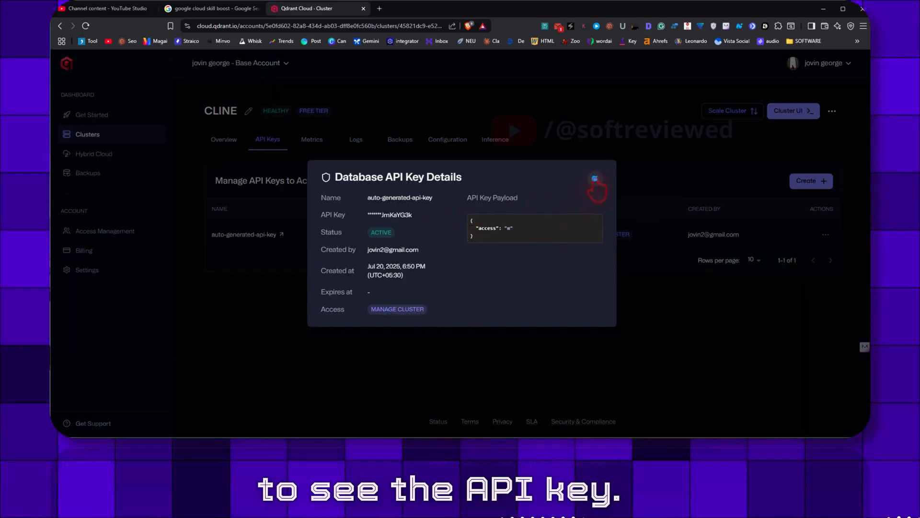
click(594, 177)
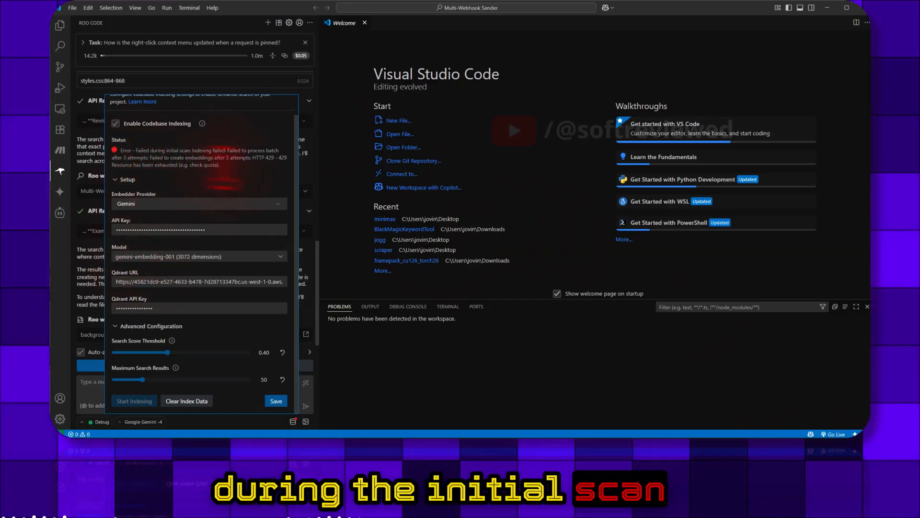
mouse_move(235, 188)
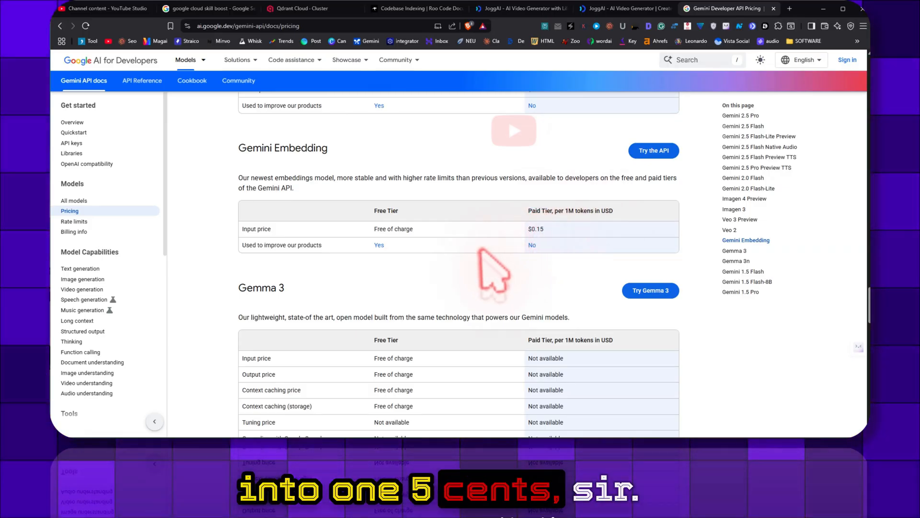
- Scroll the Gemini API pricing page to the Gemini Embedding section
scroll(up, 3)
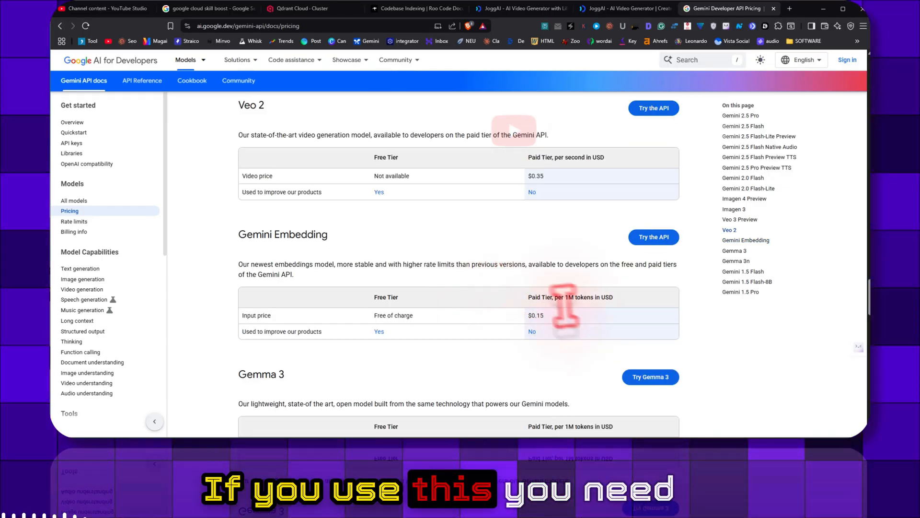
mouse_move(316, 311)
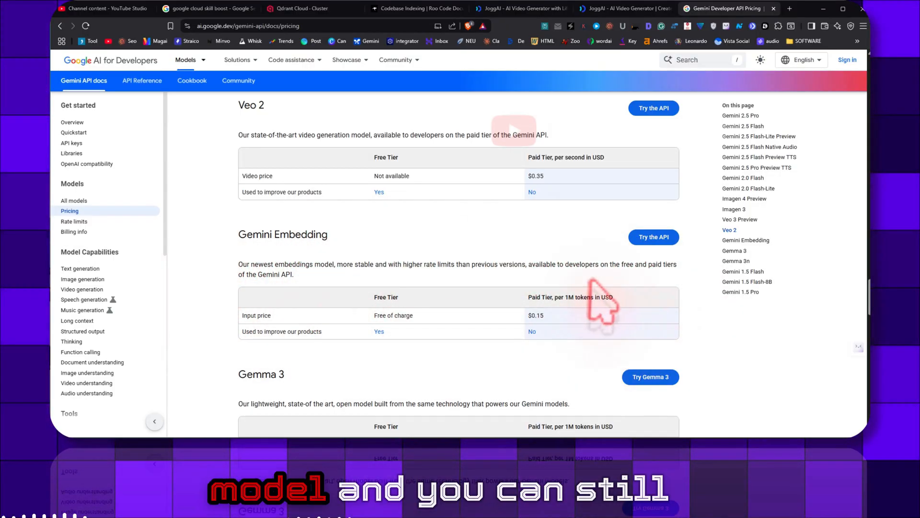
scroll(down, 3)
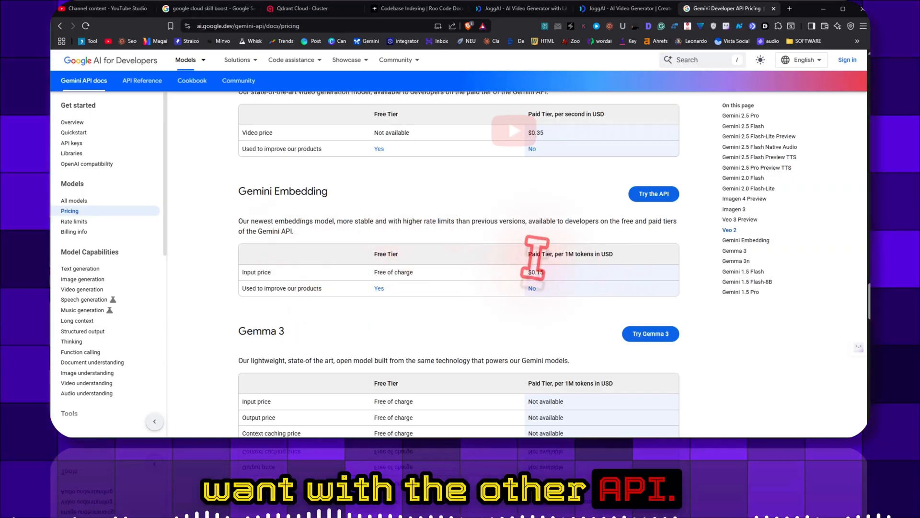
mouse_move(561, 305)
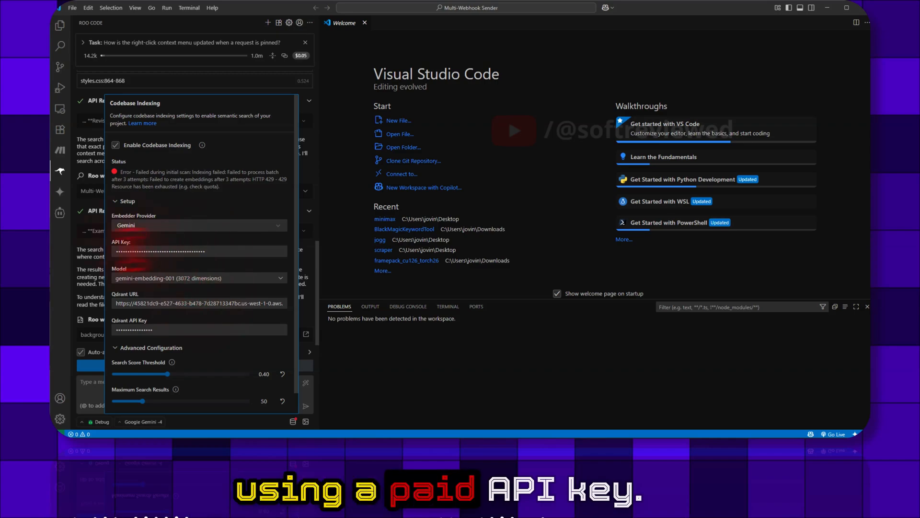
mouse_move(155, 258)
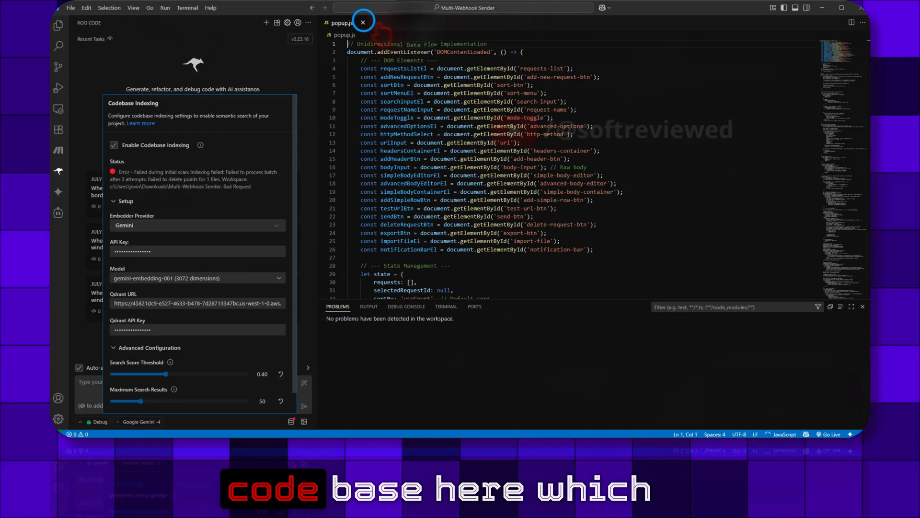
- Close popup.js, disable Enable Codebase Indexing and save the setting
click(364, 20)
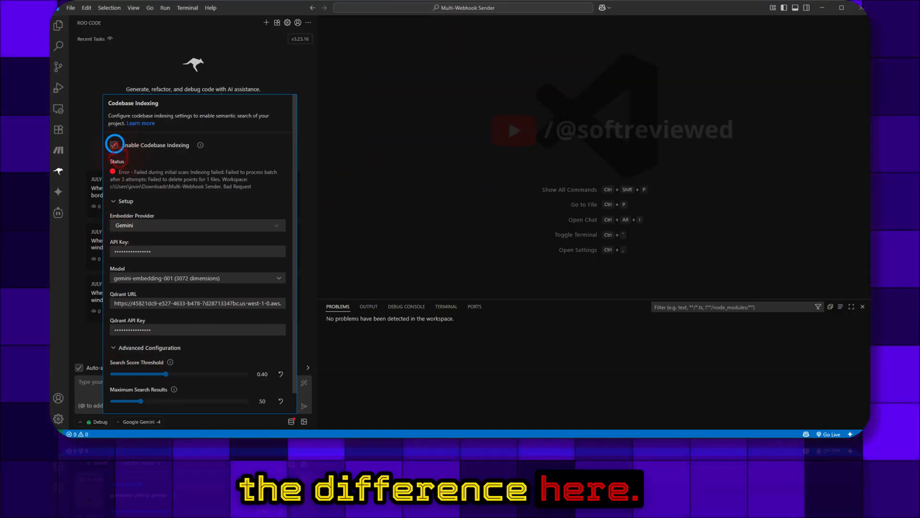
click(114, 144)
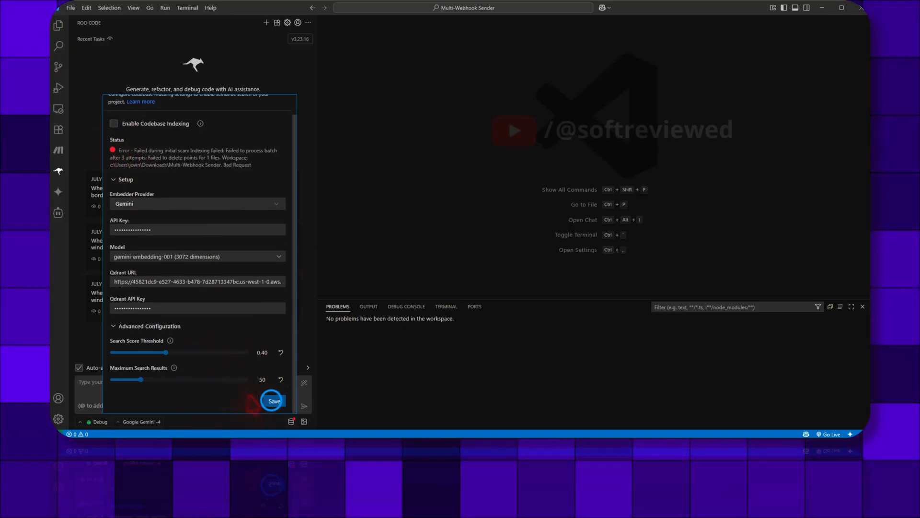
click(273, 400)
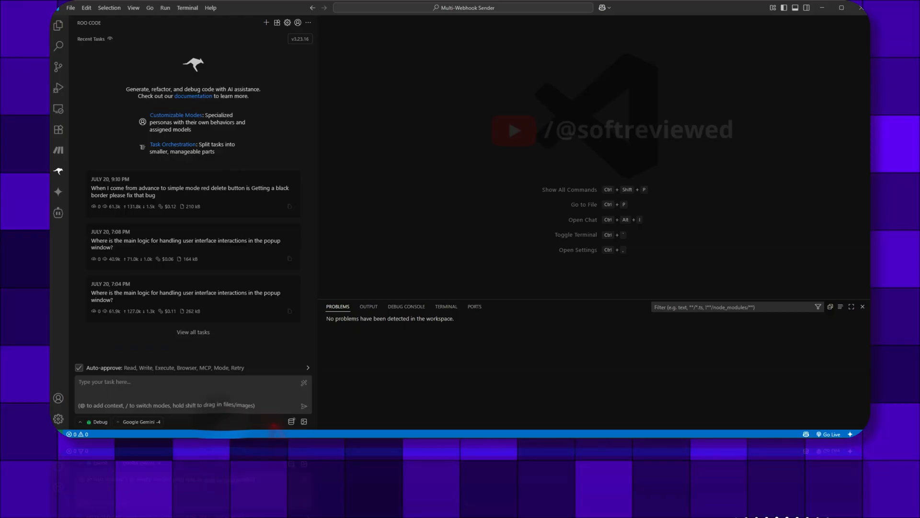
- View the project's files in Explorer and return to the Roo Code panel
click(291, 421)
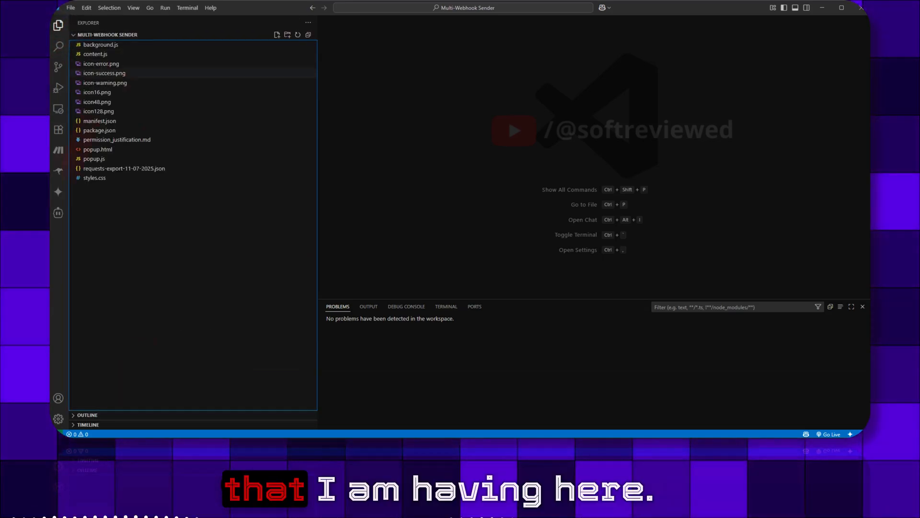
click(58, 171)
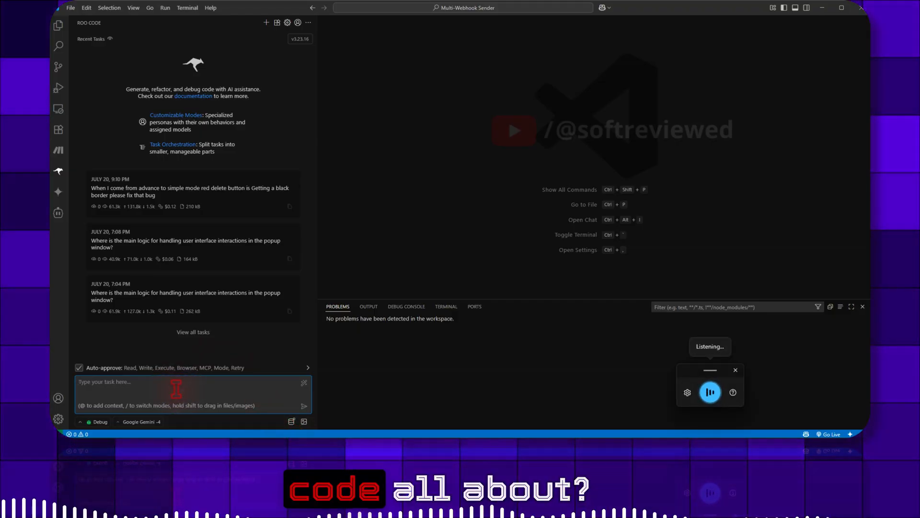
- Ask Roo Code 'So what is the code all about', read its answer, then start a fresh task
text(So what is the code  all about)
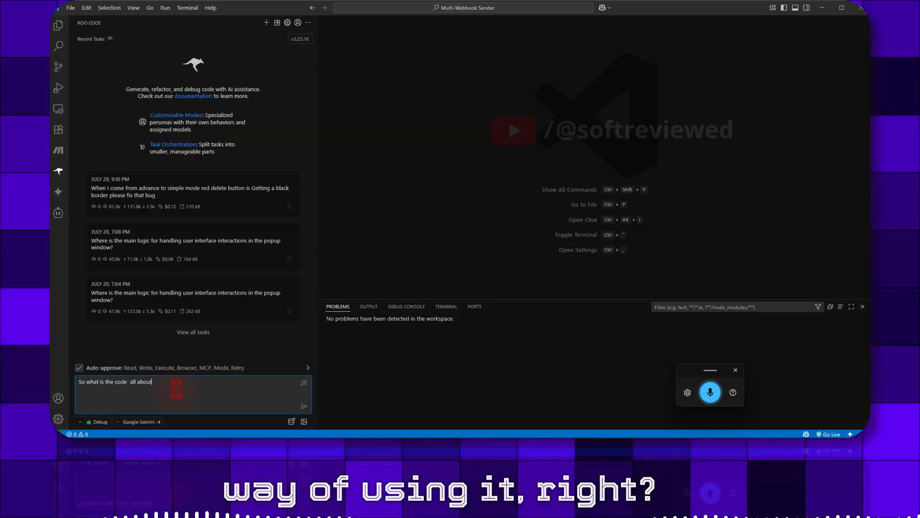
click(303, 406)
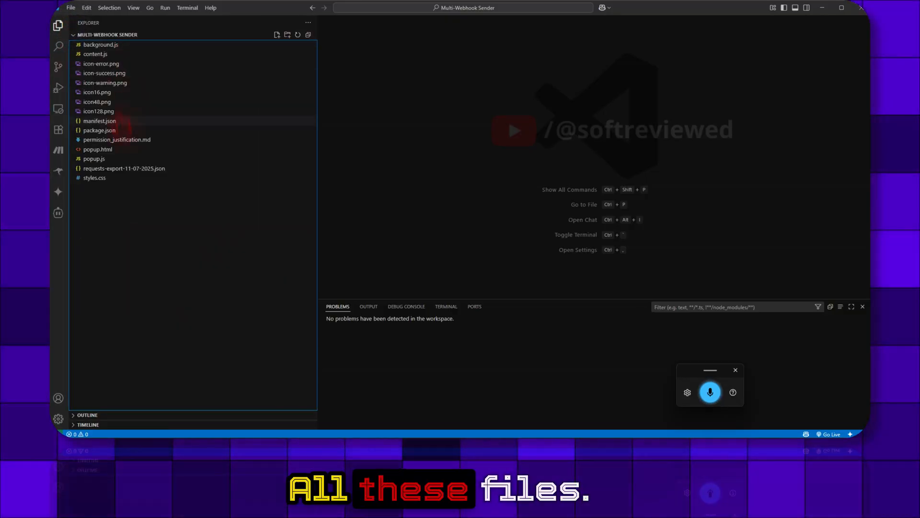
click(58, 170)
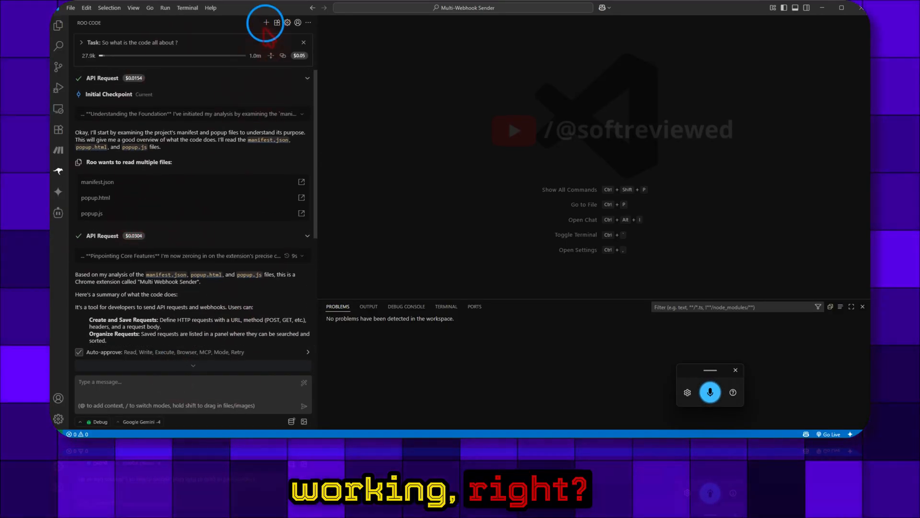
click(266, 22)
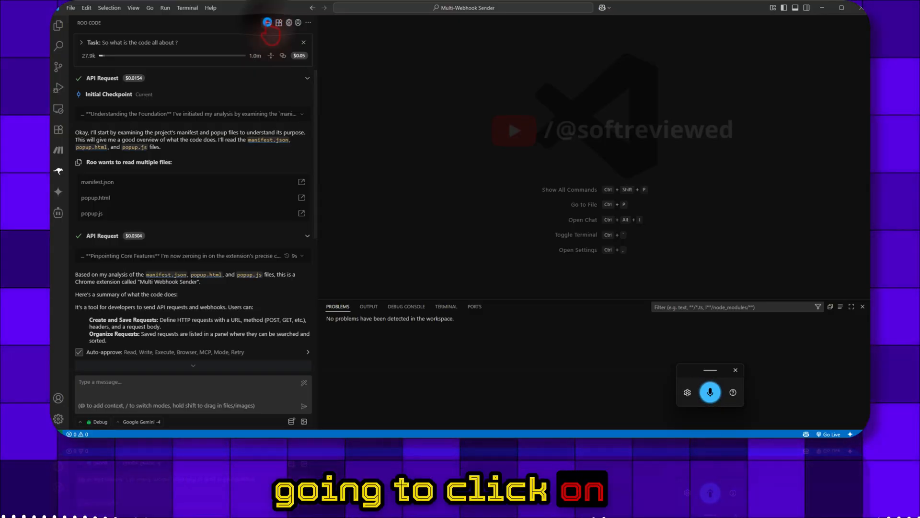
- Enable Codebase Indexing in the Roo Code settings, save, and start indexing the project's 232 blocks
click(287, 22)
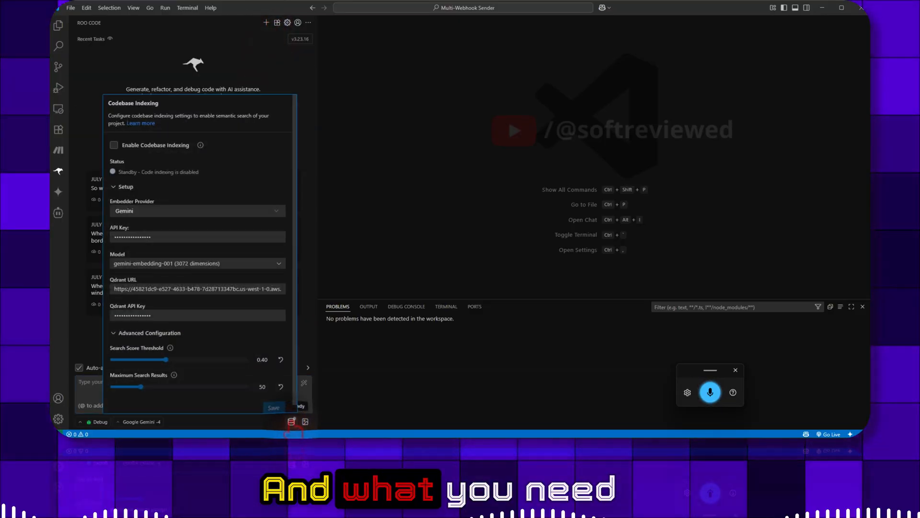
click(114, 145)
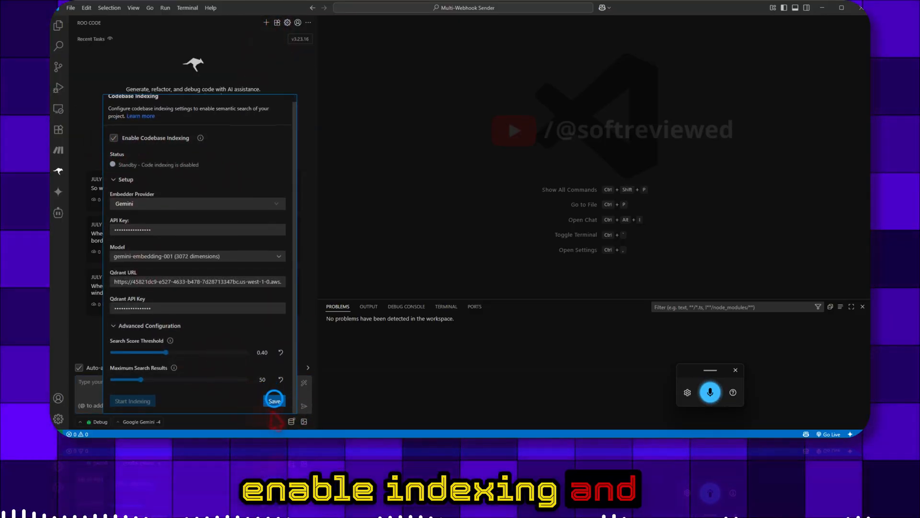
click(274, 400)
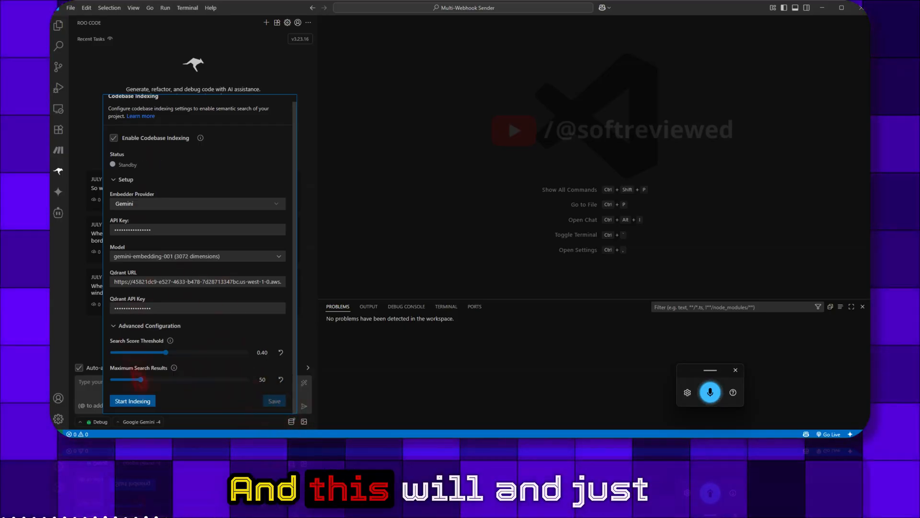
click(133, 400)
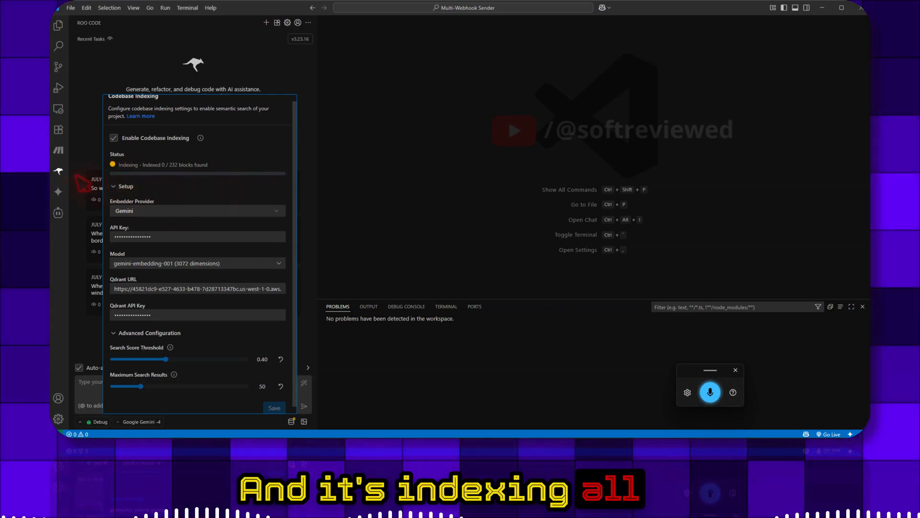
mouse_move(203, 183)
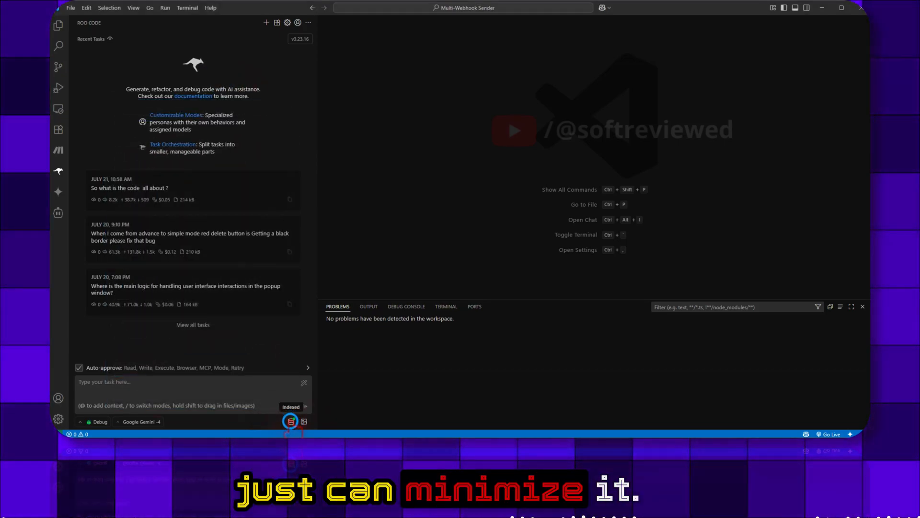
- Check the green Indexed status and choose the text-embedding-004 (768 dimensions) model
click(290, 421)
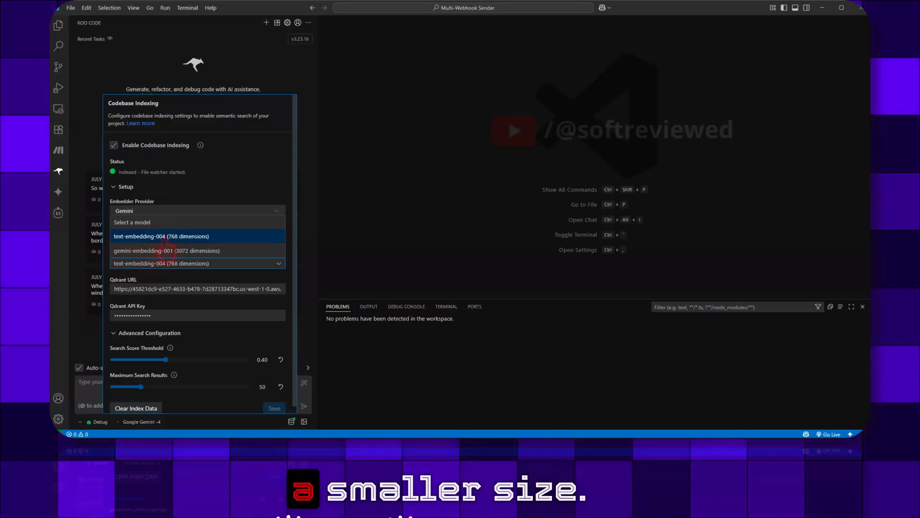
mouse_move(166, 251)
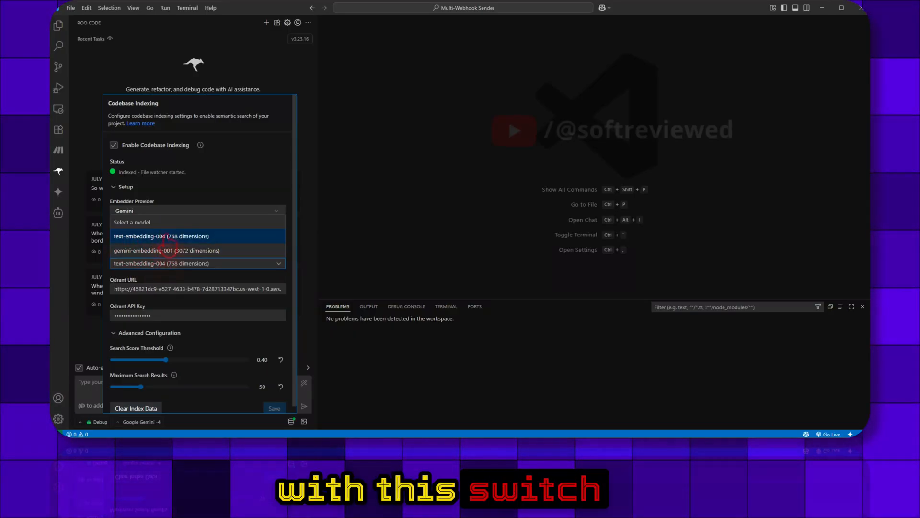
click(162, 236)
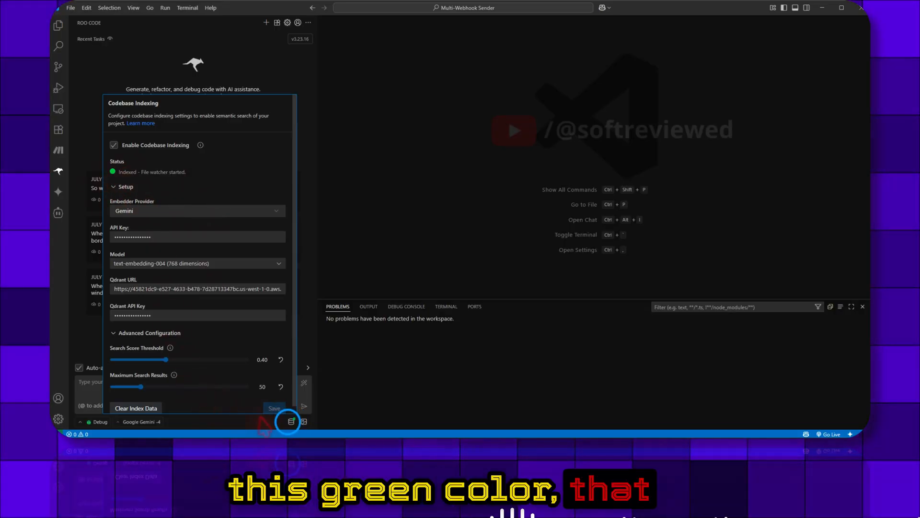
click(291, 421)
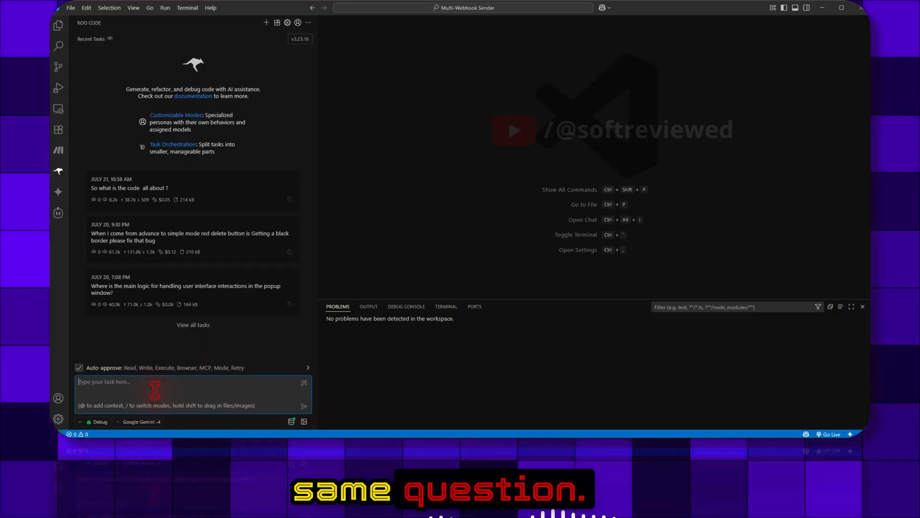
- Ask Roo Code what this code is all about and review its 22 codebase search results
text(What)
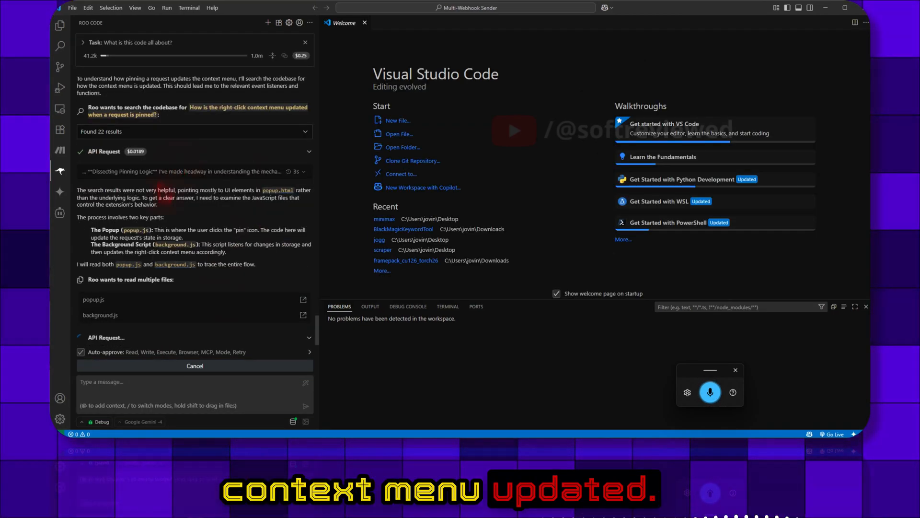
click(304, 131)
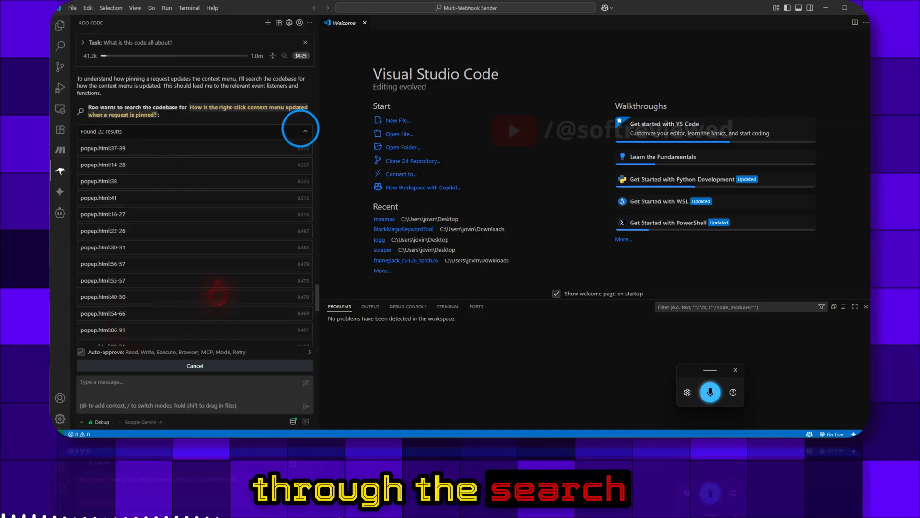
click(305, 131)
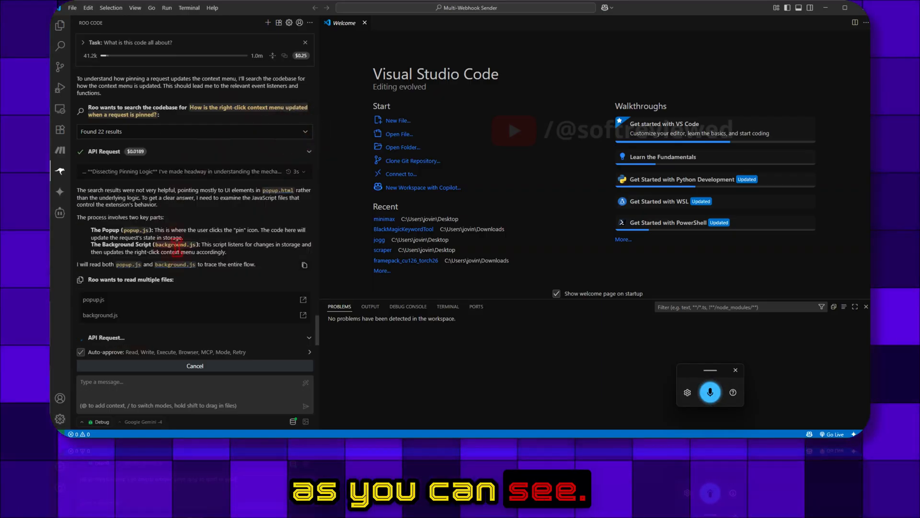